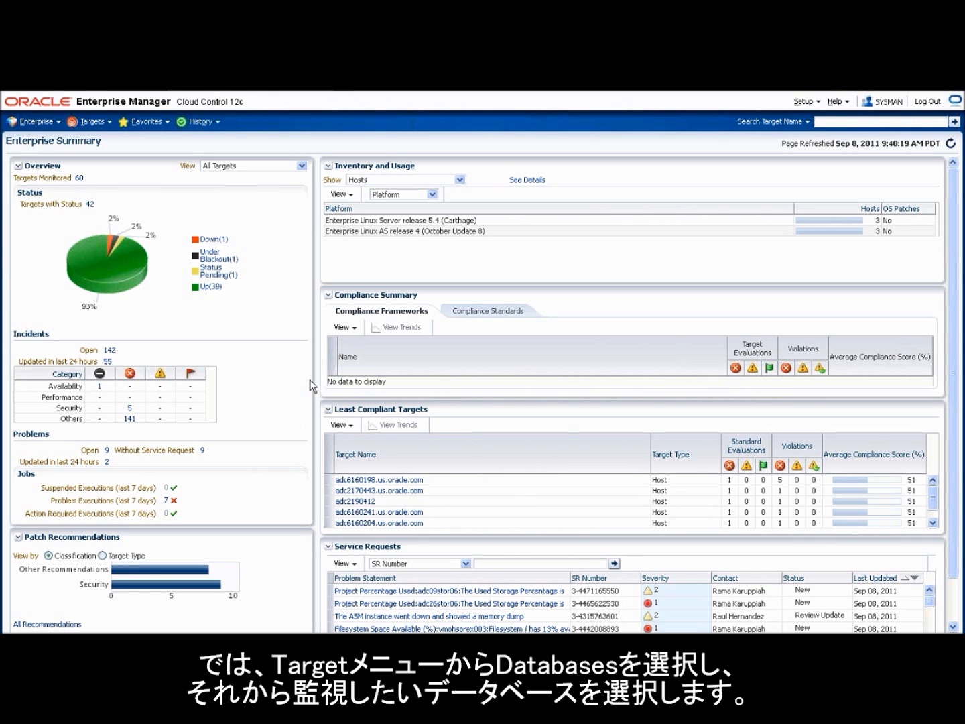
- Navigate Targets > Databases and open the ora112.us.oracle.com database home page
left_click(92, 121)
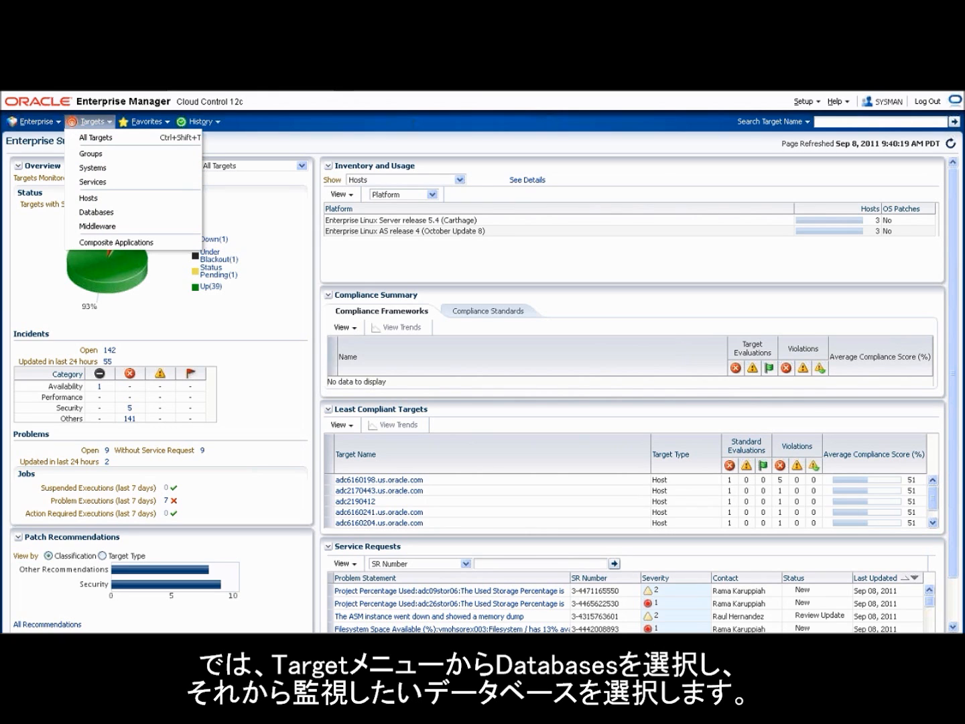
mouse_move(97, 211)
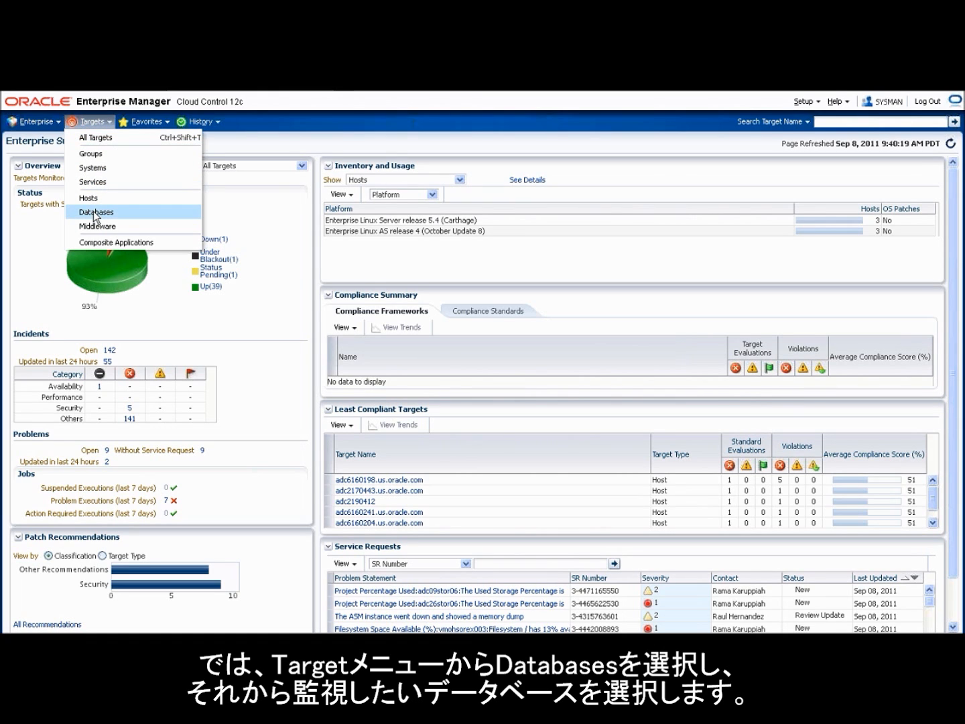
left_click(96, 212)
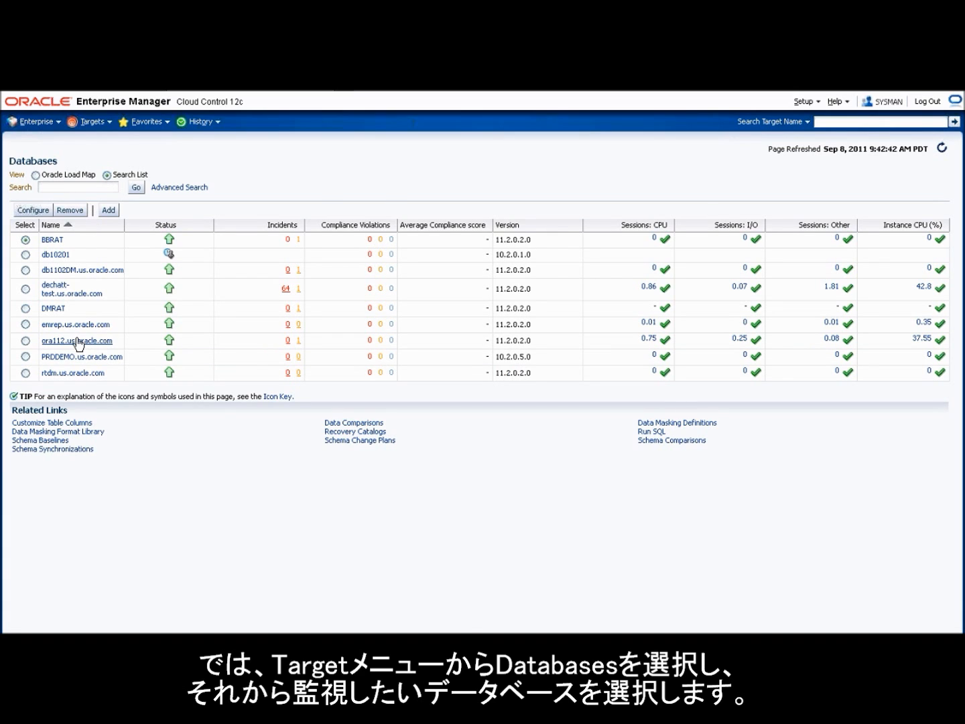
left_click(75, 340)
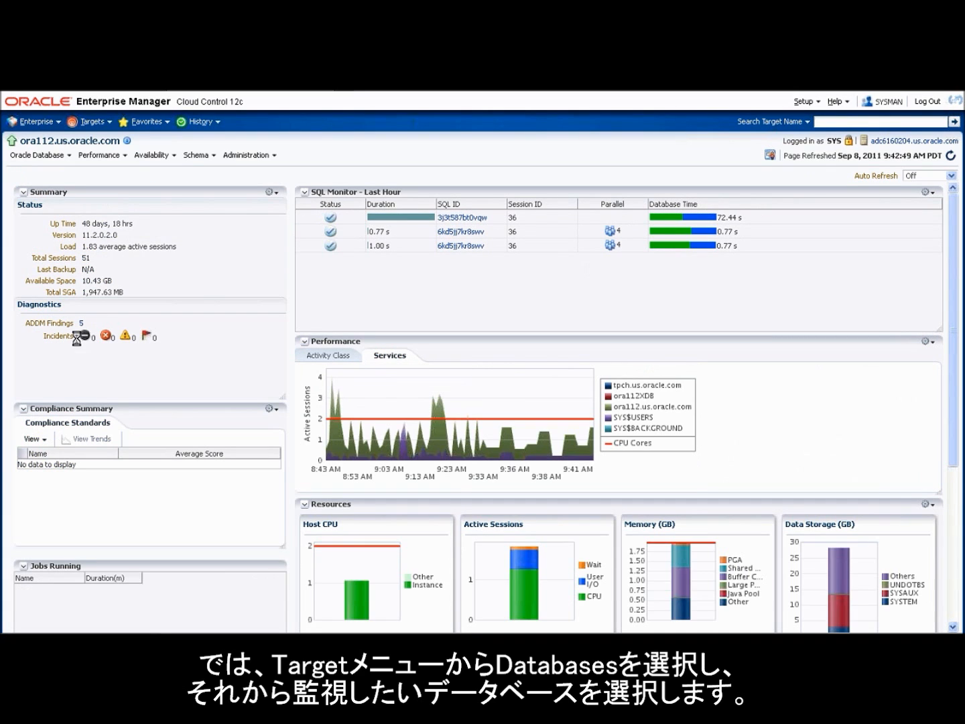
left_click(102, 155)
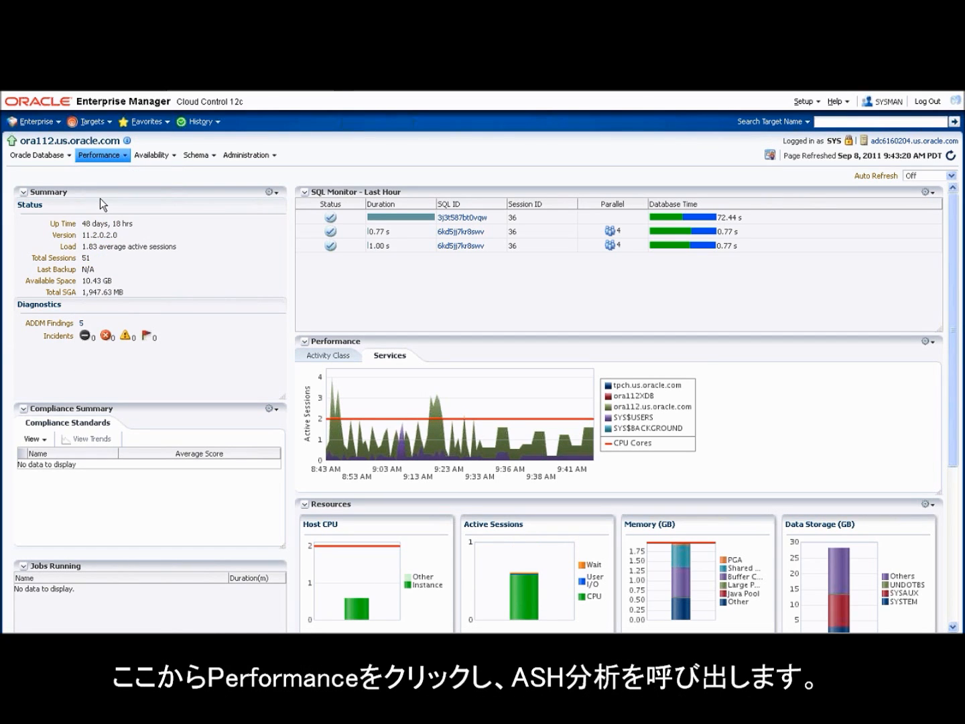
- Open Performance > ASH Analytics, try the Day range around 01:00AM, then return to the last hour
left_click(102, 156)
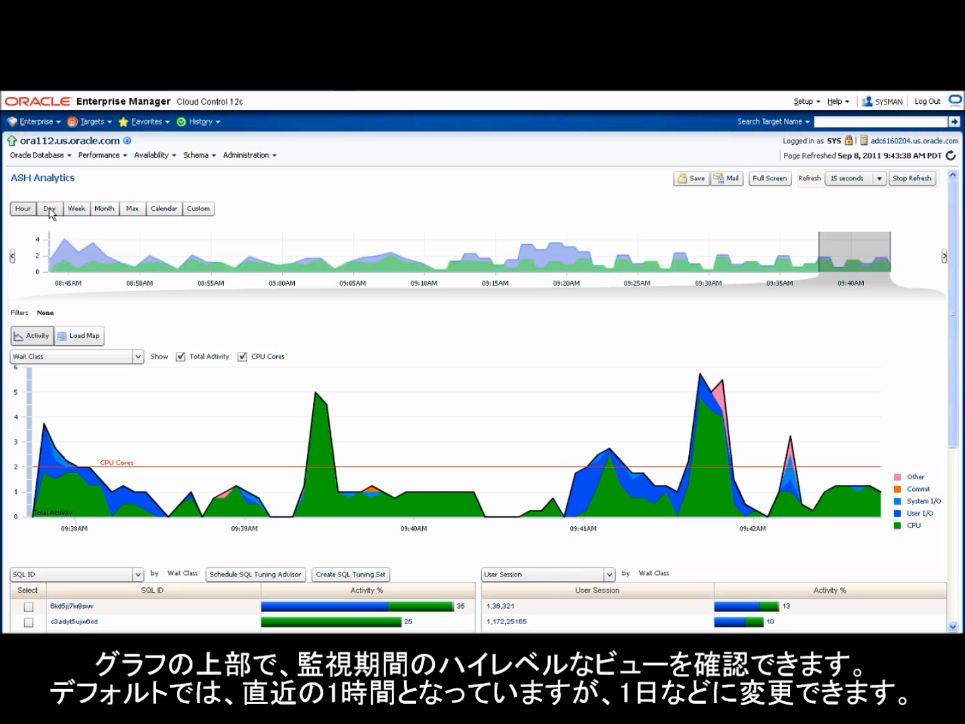
left_click(50, 205)
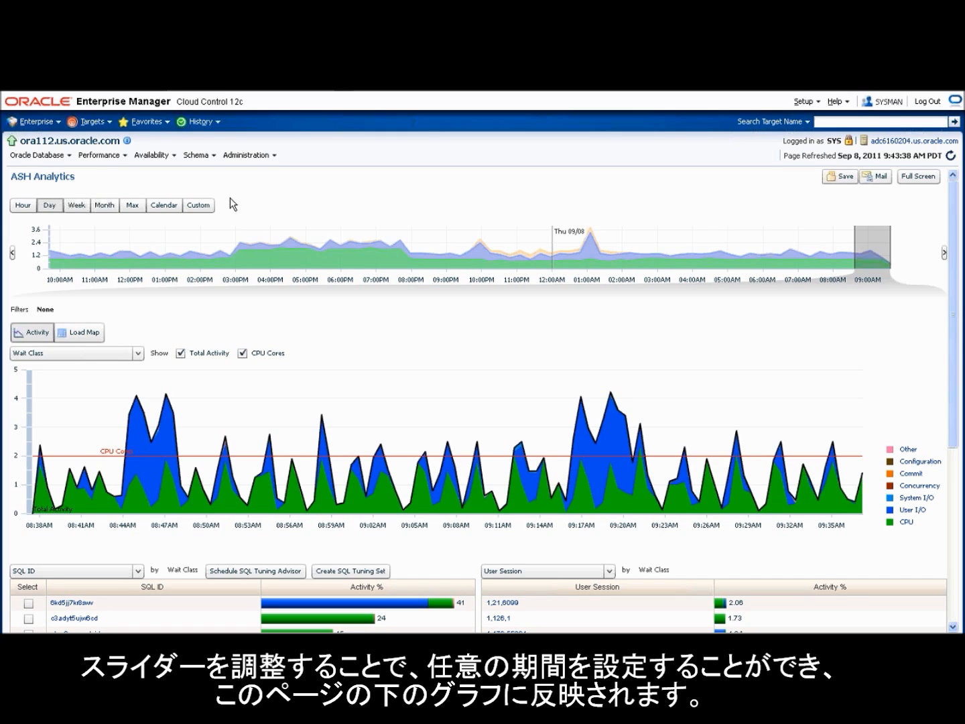
left_click_drag(884, 252, 628, 252)
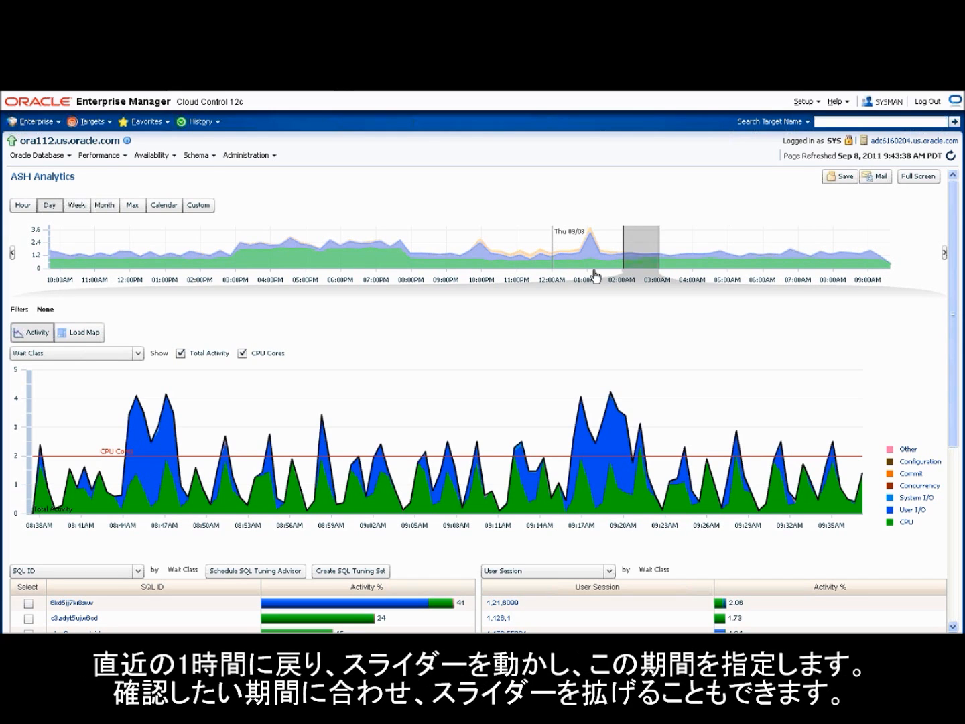
left_click_drag(659, 255, 606, 255)
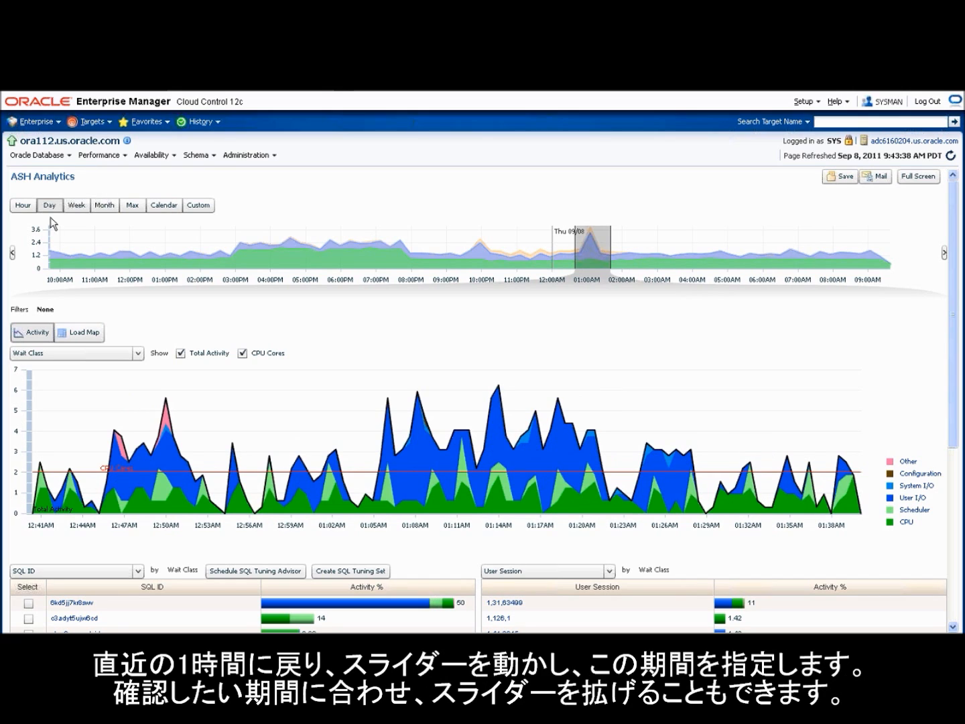
left_click(22, 209)
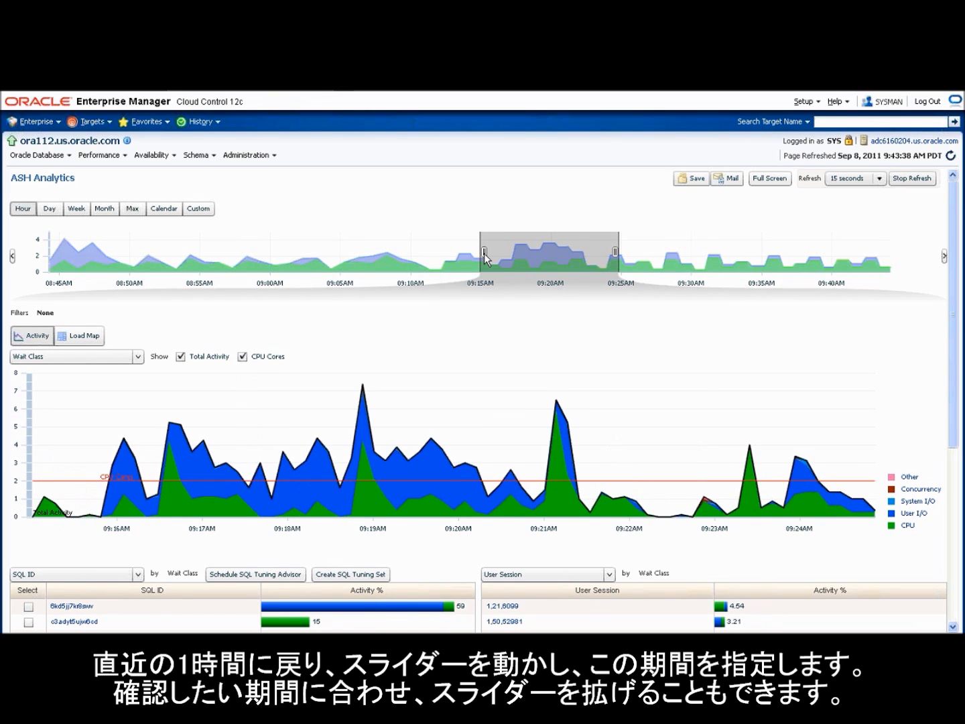
left_click(138, 356)
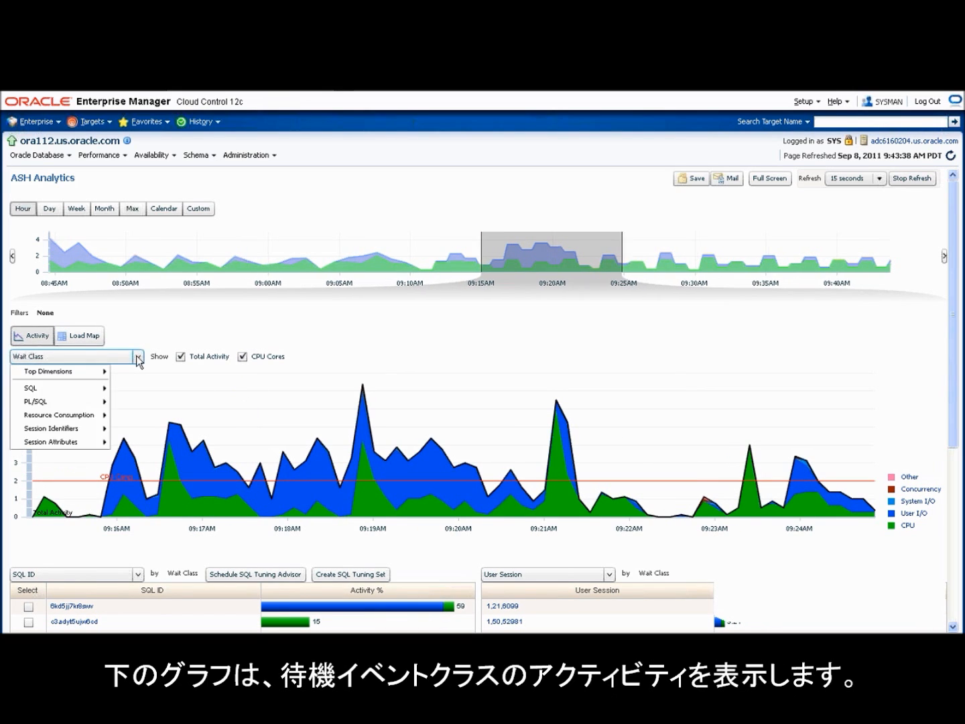
mouse_move(140, 386)
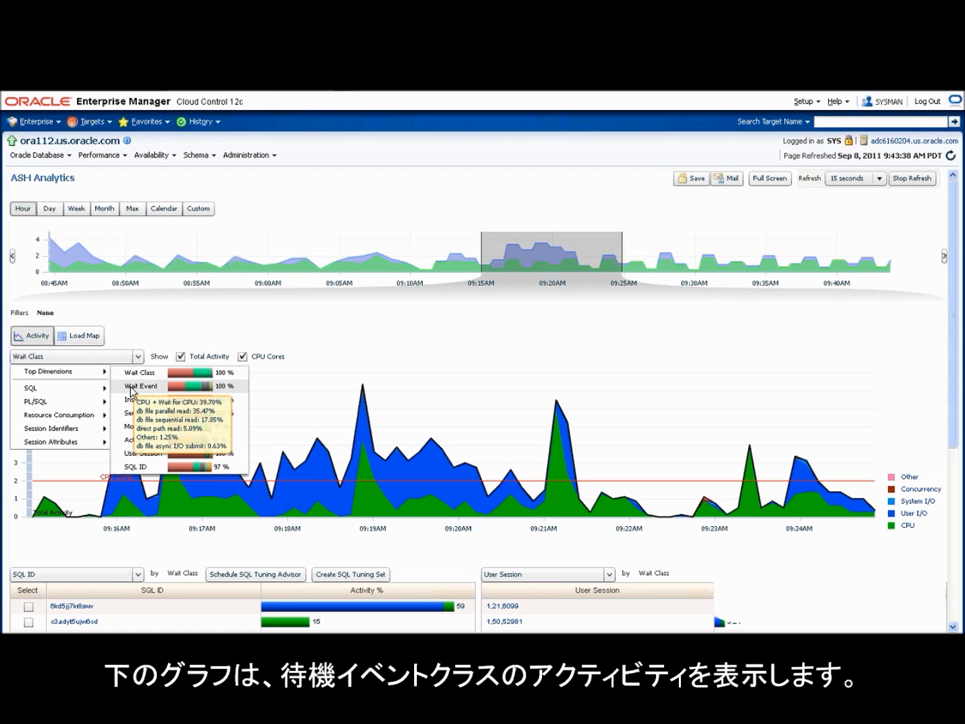
mouse_move(137, 413)
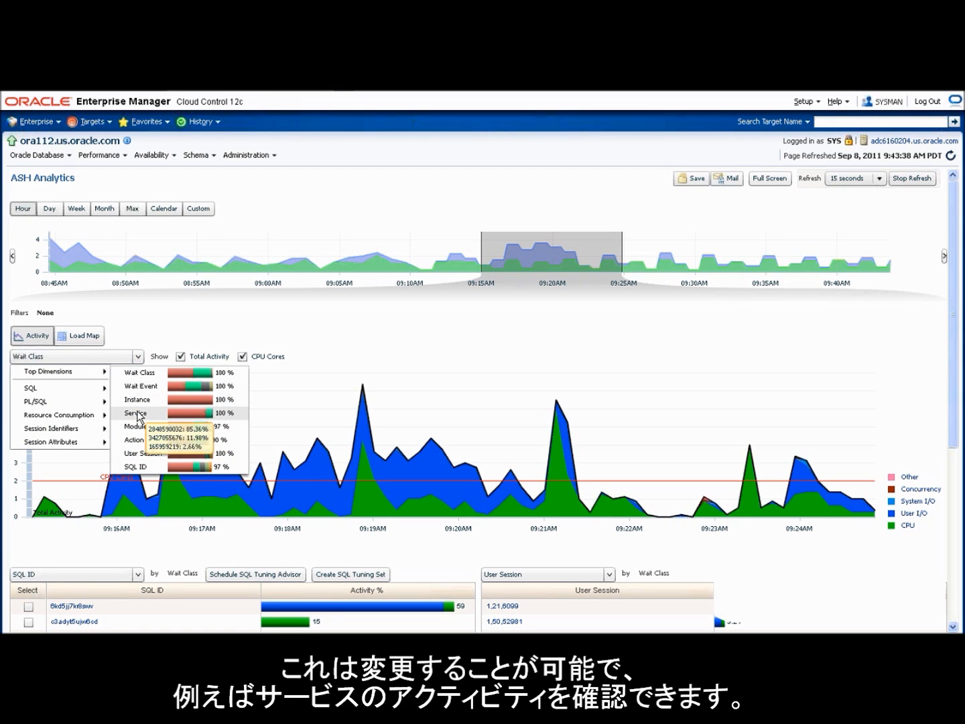
left_click(137, 413)
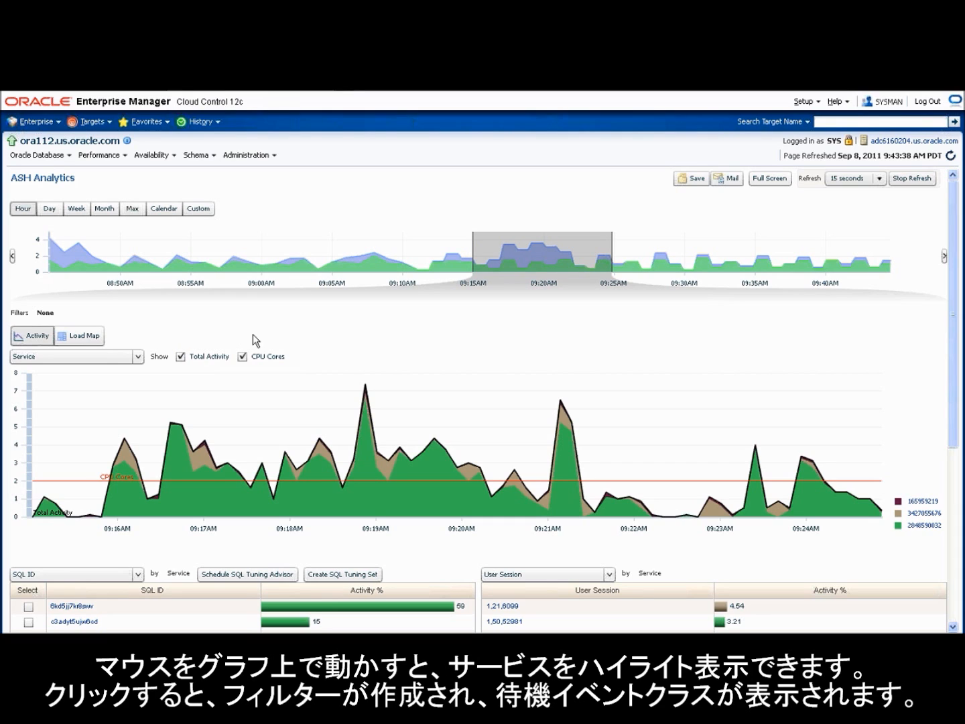
mouse_move(361, 499)
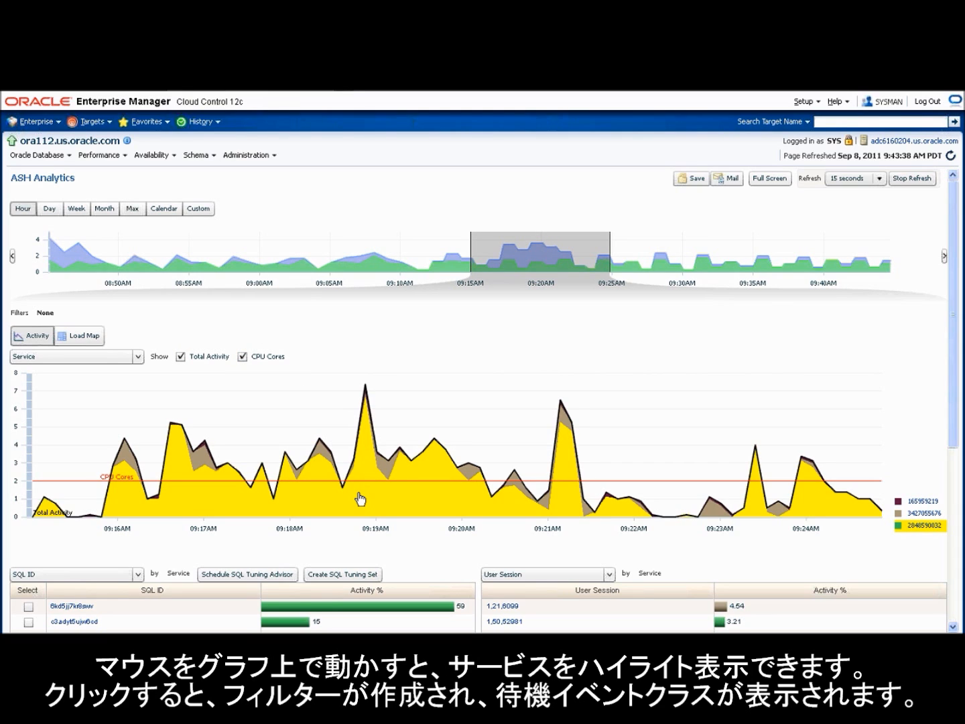
left_click(361, 498)
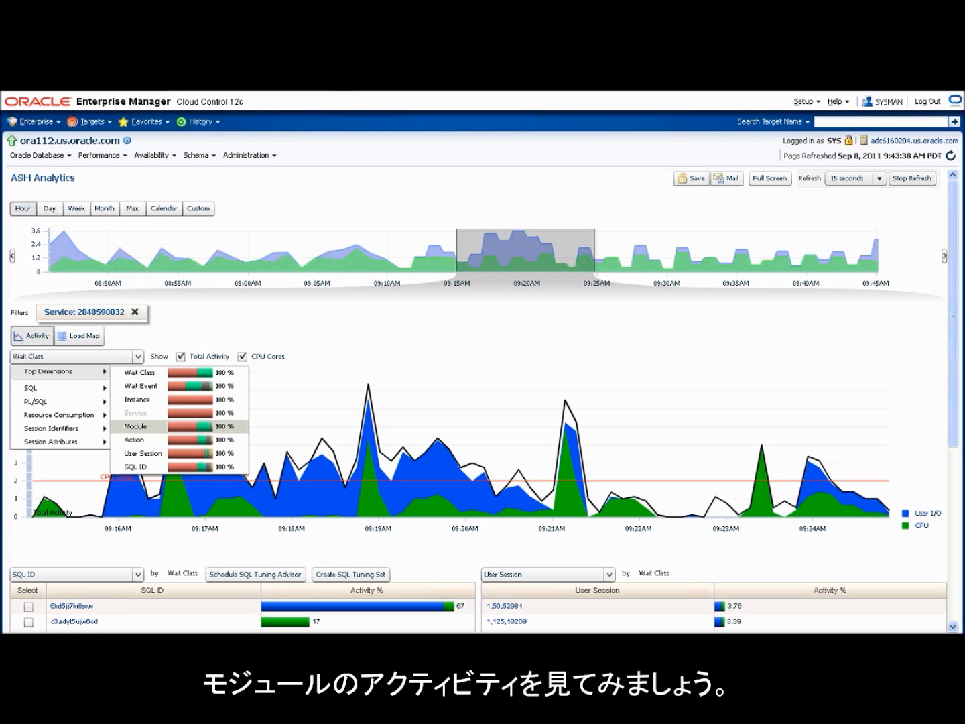
- Break activity down by Module to filter sh_proc_q1_sales, then by Action
left_click(137, 426)
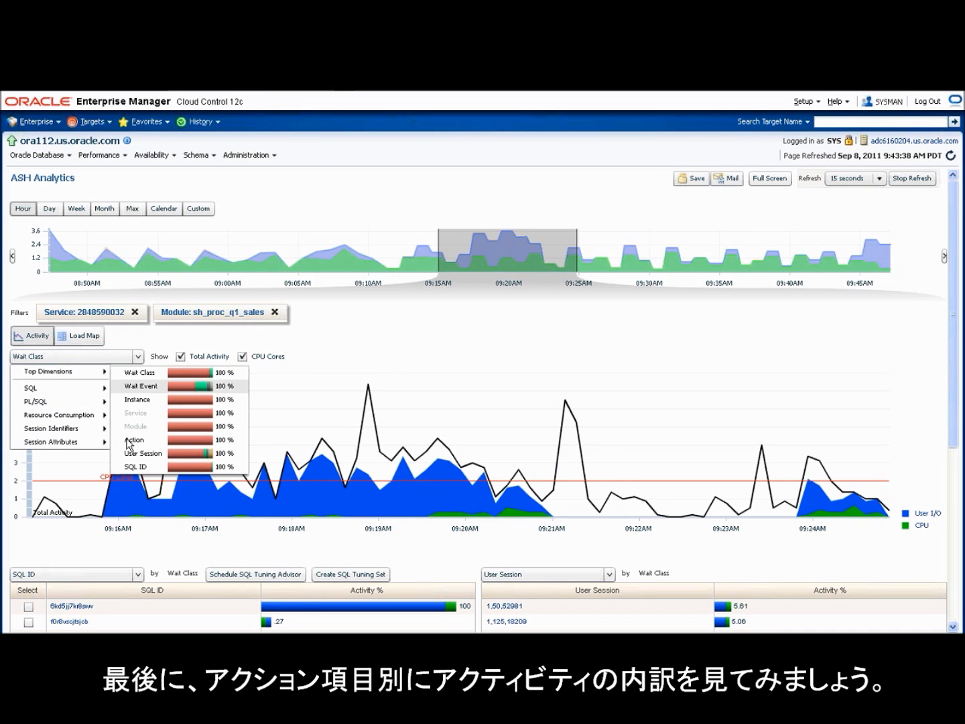
left_click(134, 439)
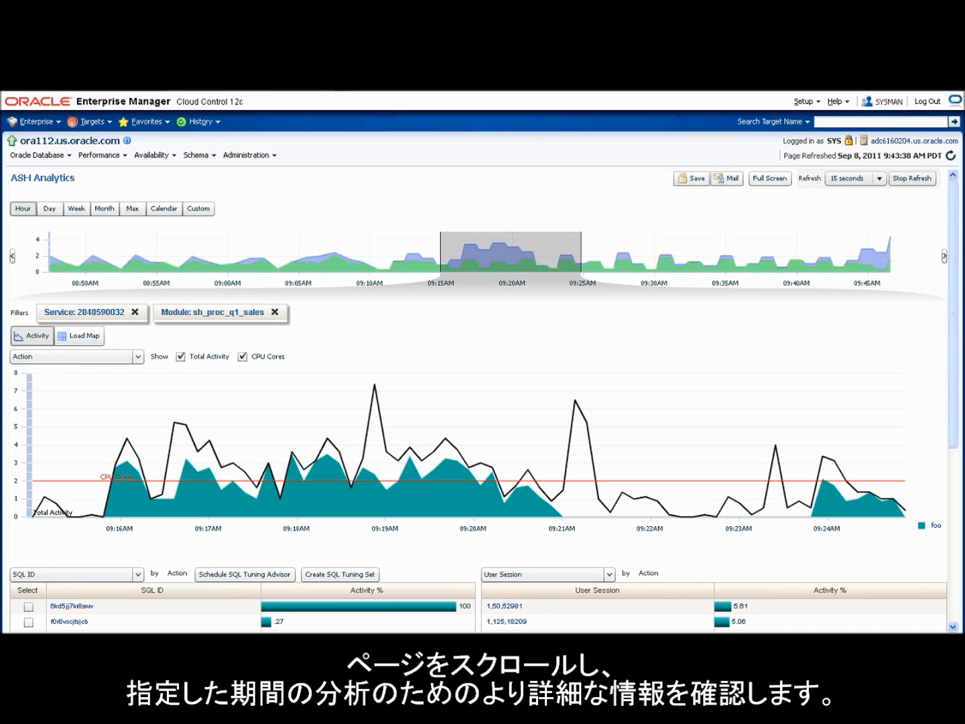
- Set the lower left table to Wait Class and the right table to Wait Event
scroll("down", 3)
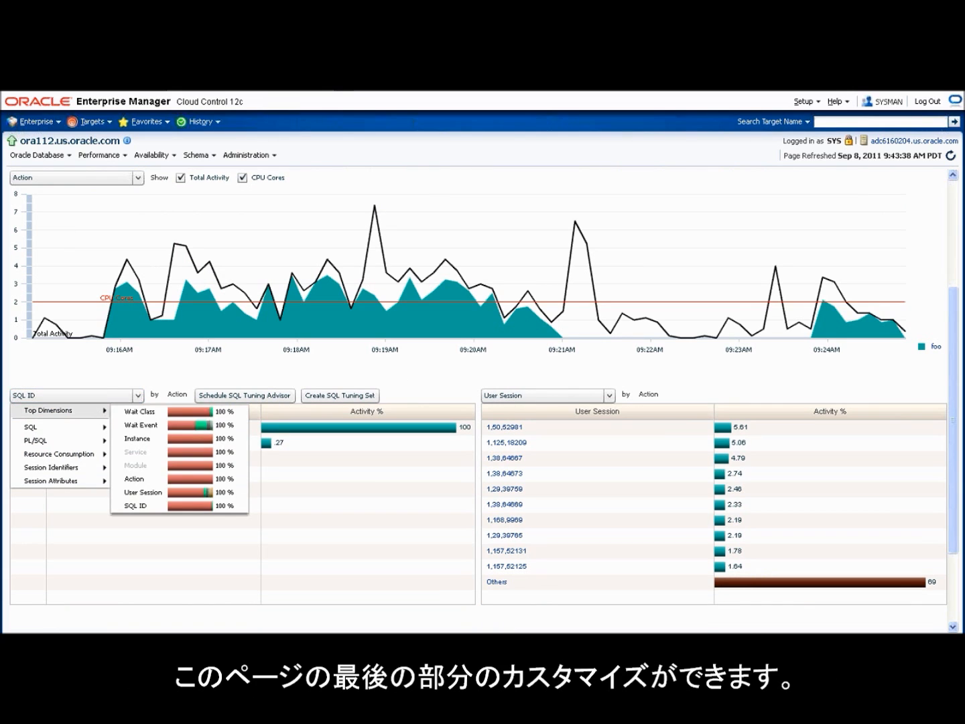
left_click(139, 411)
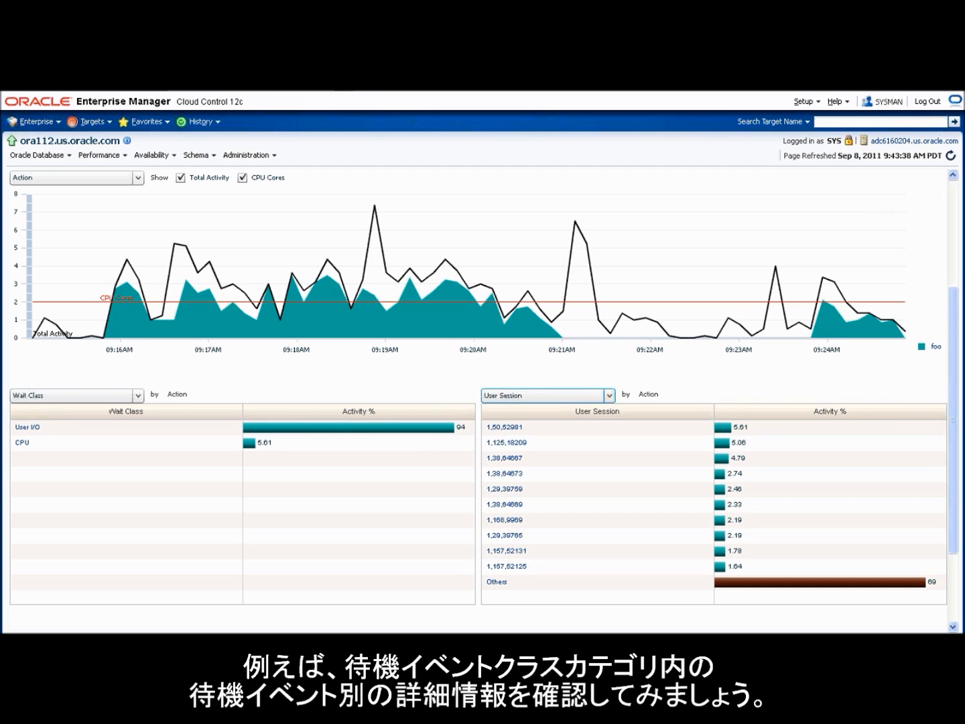
left_click(606, 394)
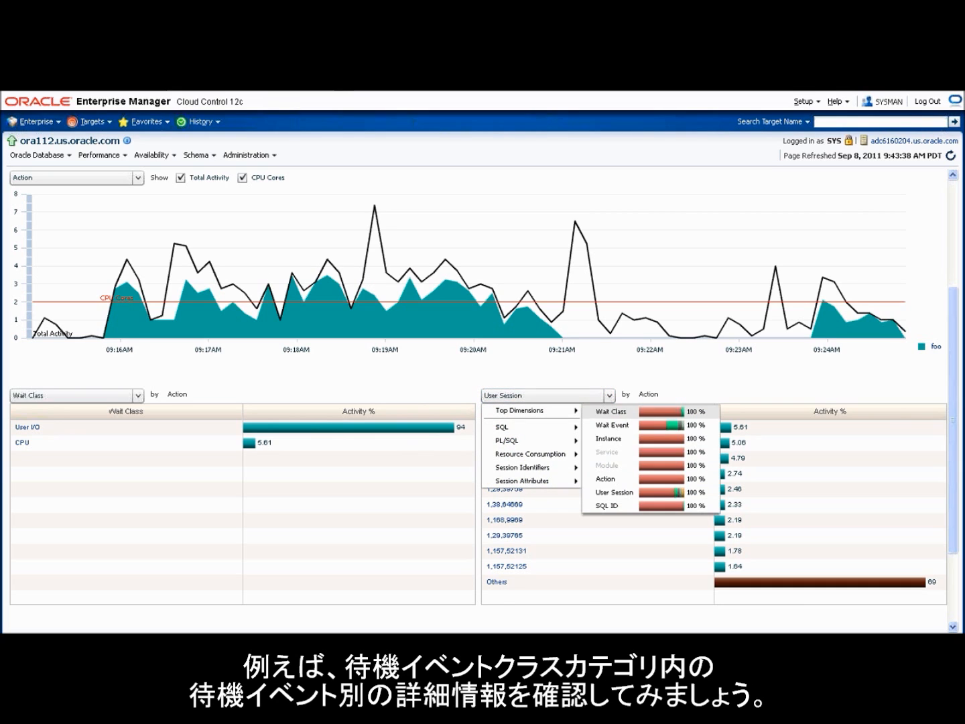
left_click(611, 425)
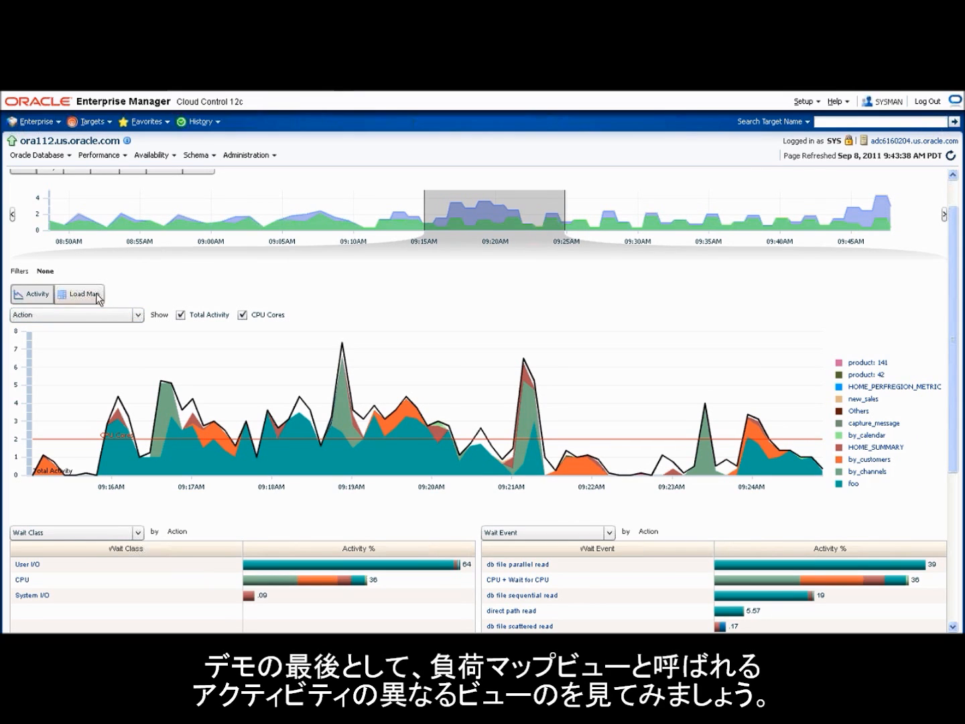
- Switch to Load Map grouped by Service, Module, SQL ID with the Dimensions slider at 3
left_click(81, 293)
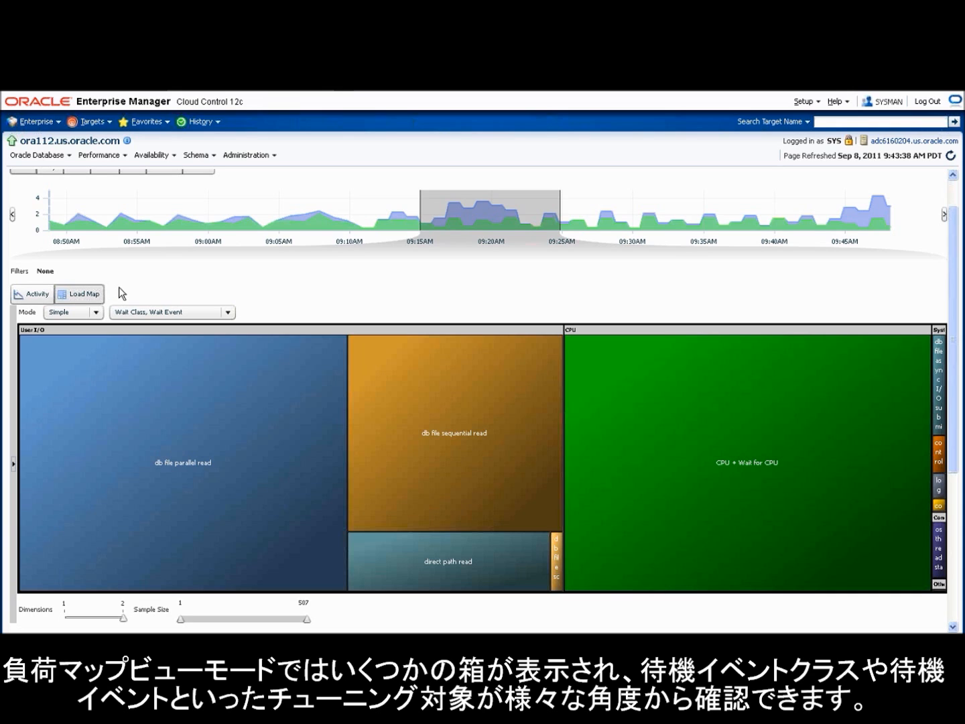
mouse_move(153, 298)
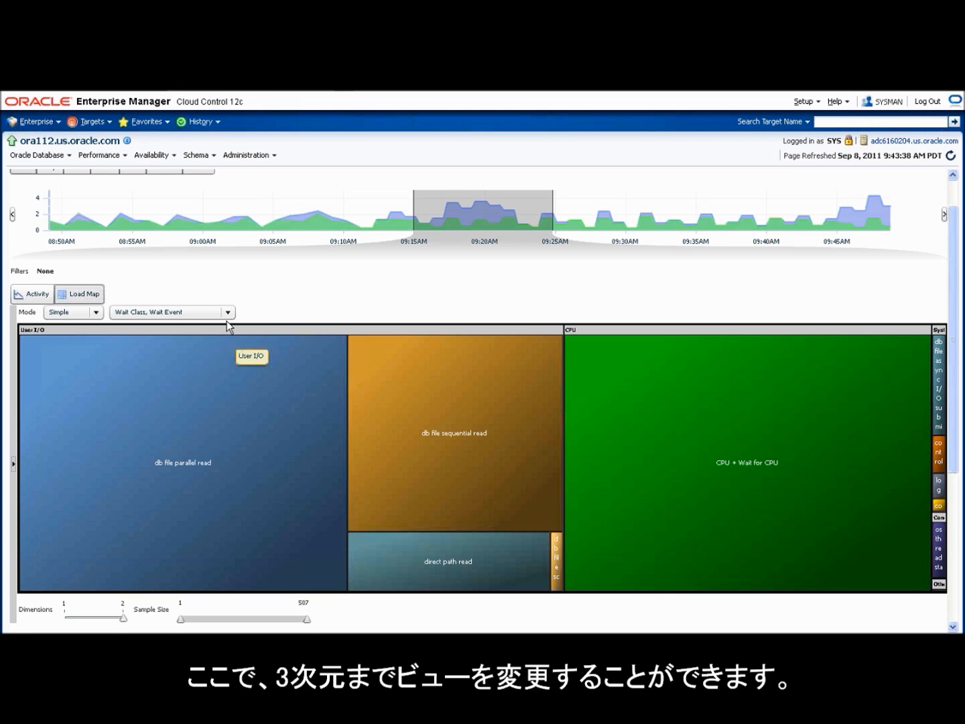
left_click(227, 310)
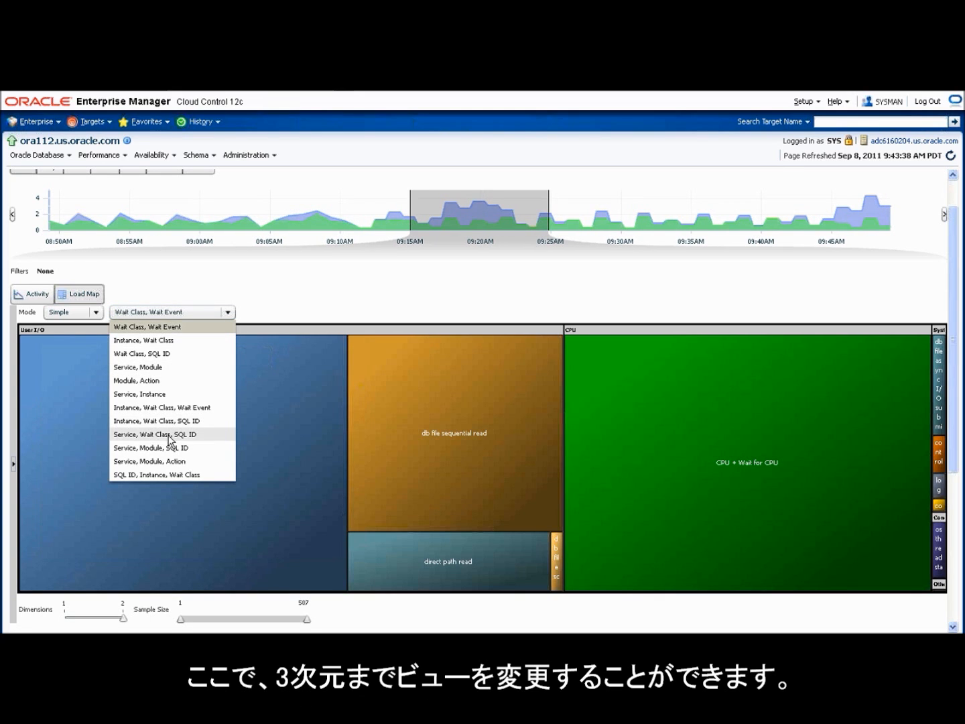
left_click(150, 448)
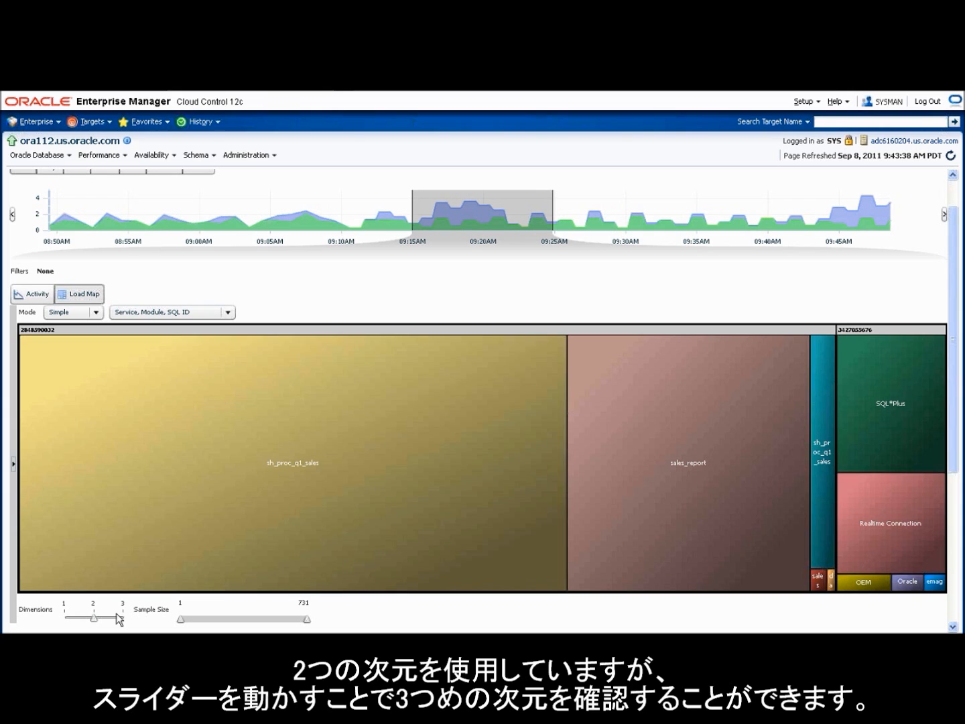
left_click_drag(110, 620, 120, 620)
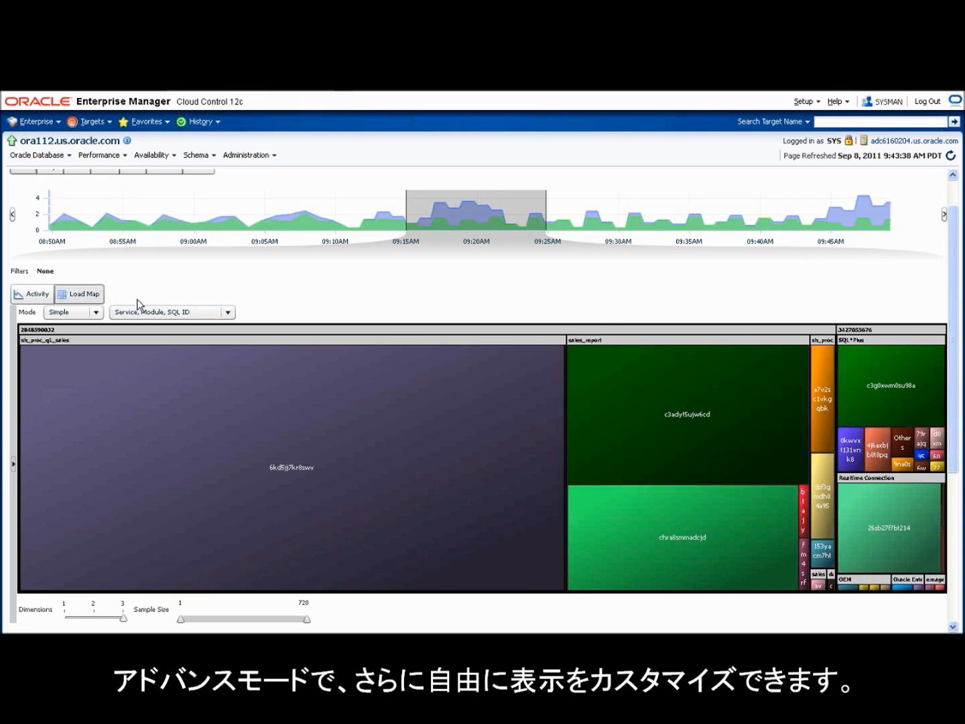
- Set the Load Map to Advanced mode with Wait Class as the first dimension
left_click(96, 311)
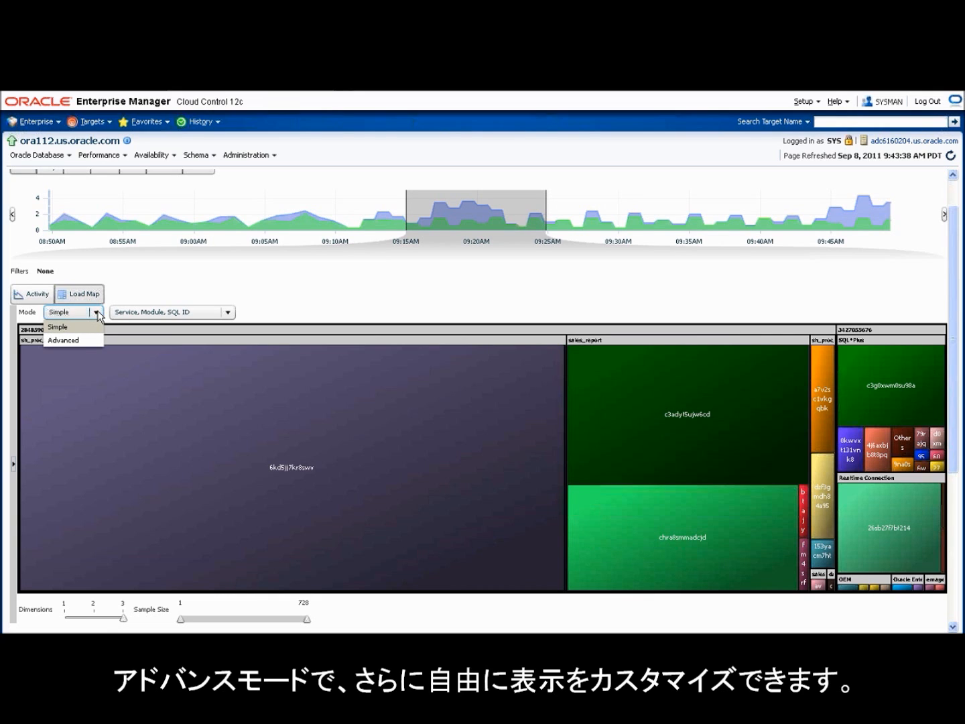
left_click(63, 340)
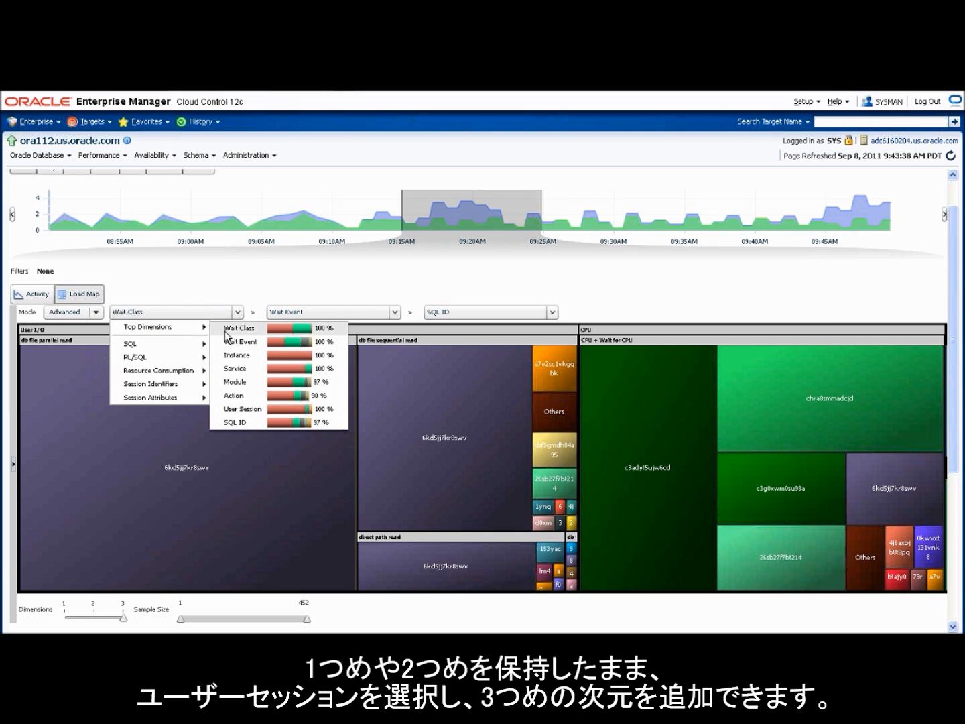
left_click(489, 311)
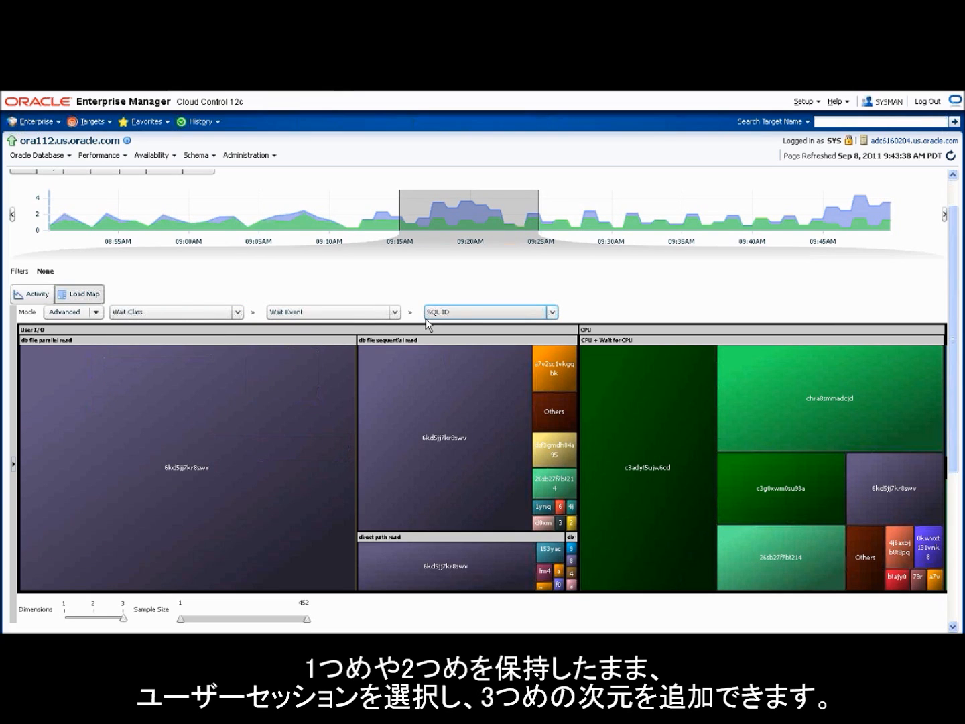